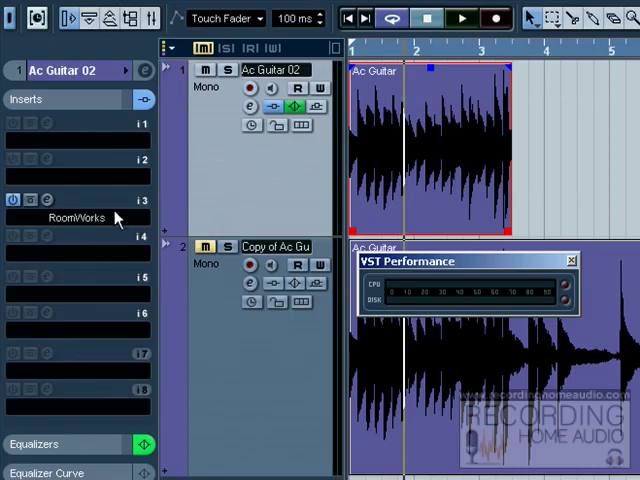
mouse_move(168, 203)
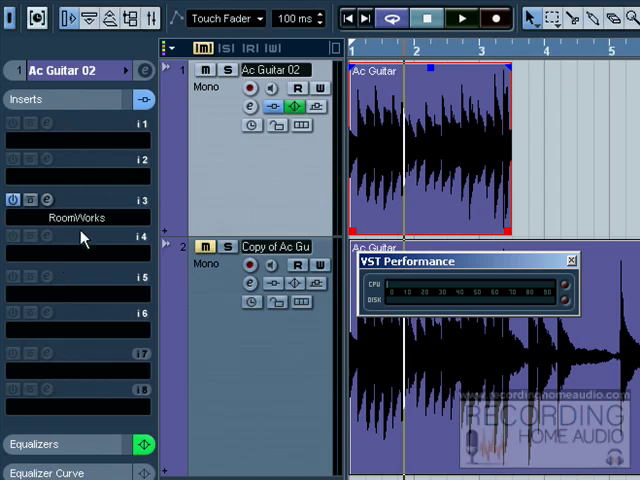
mouse_move(83, 318)
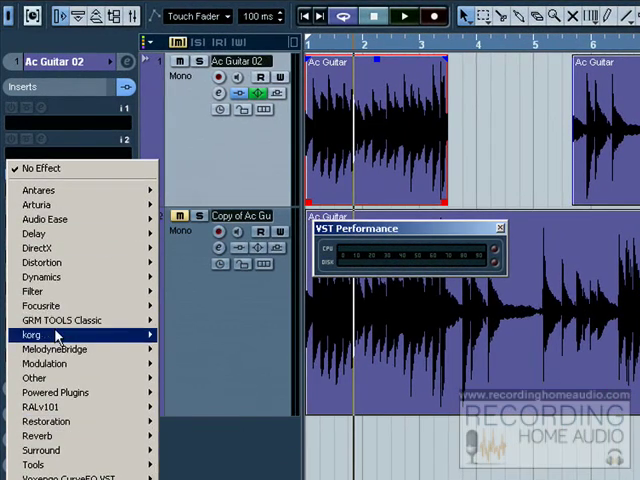
mouse_move(40, 305)
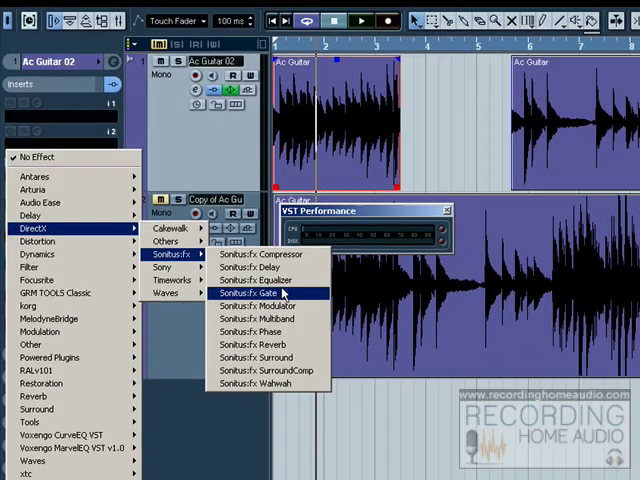
Insert Sonitus:fx Equalizer into insert slot 2 on Ac Guitar 02, above RoomWorks
click(253, 280)
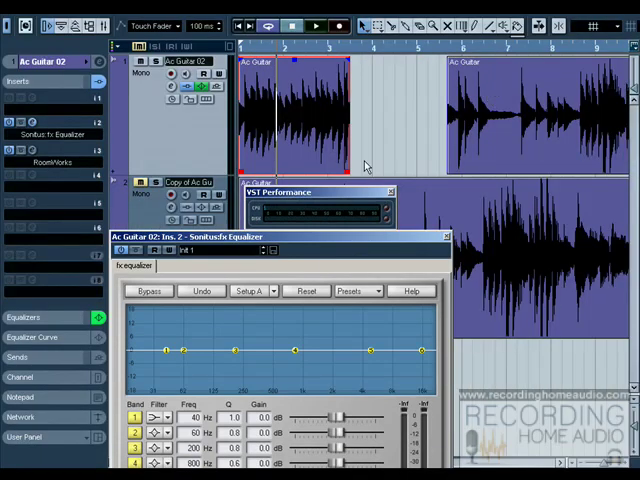
mouse_move(48, 145)
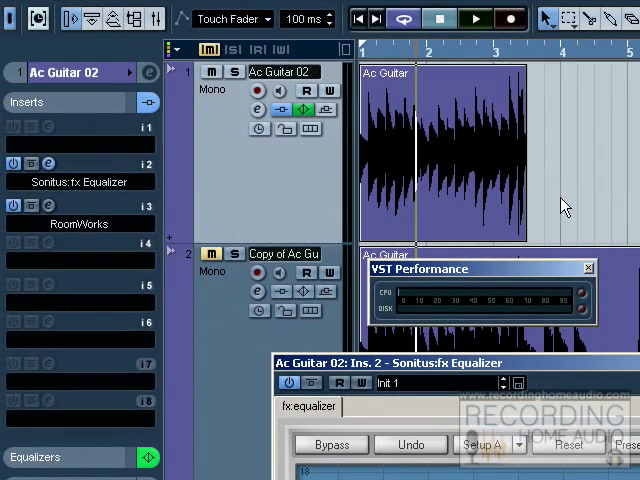
mouse_move(550, 218)
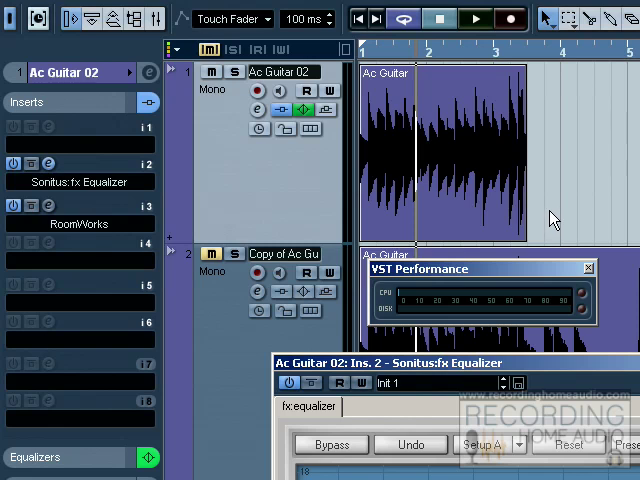
mouse_move(547, 222)
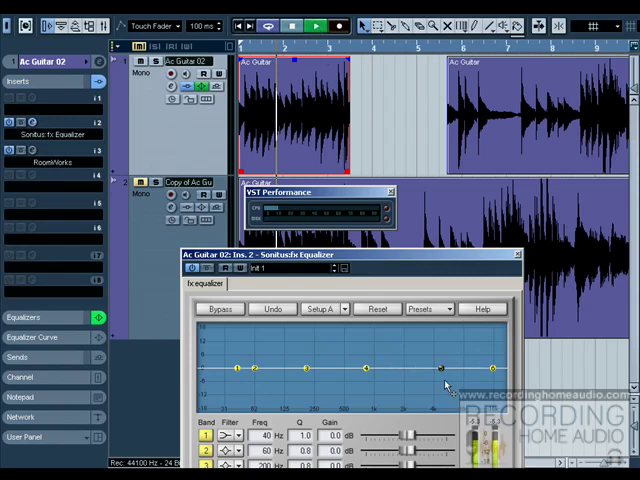
drag(445, 368, 445, 340)
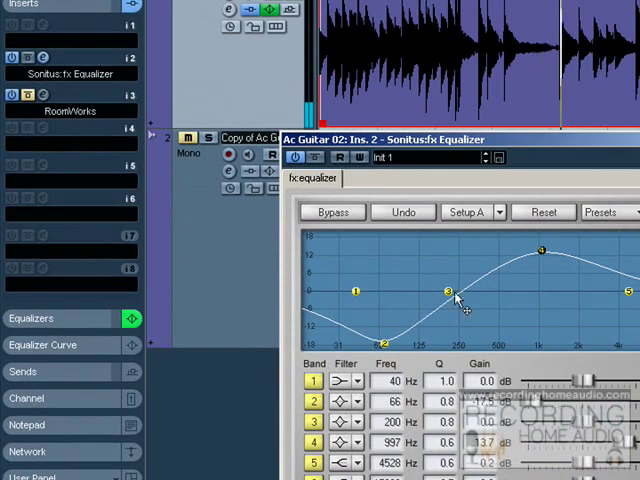
Lower equalizer band 3 by about 6 dB and move it to roughly 736 Hz
drag(450, 290, 522, 310)
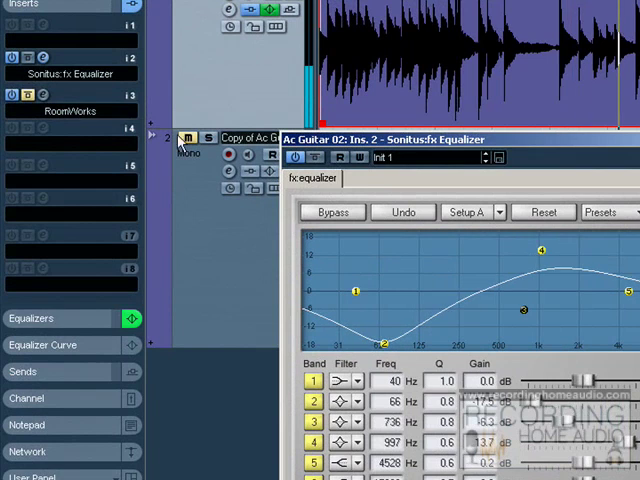